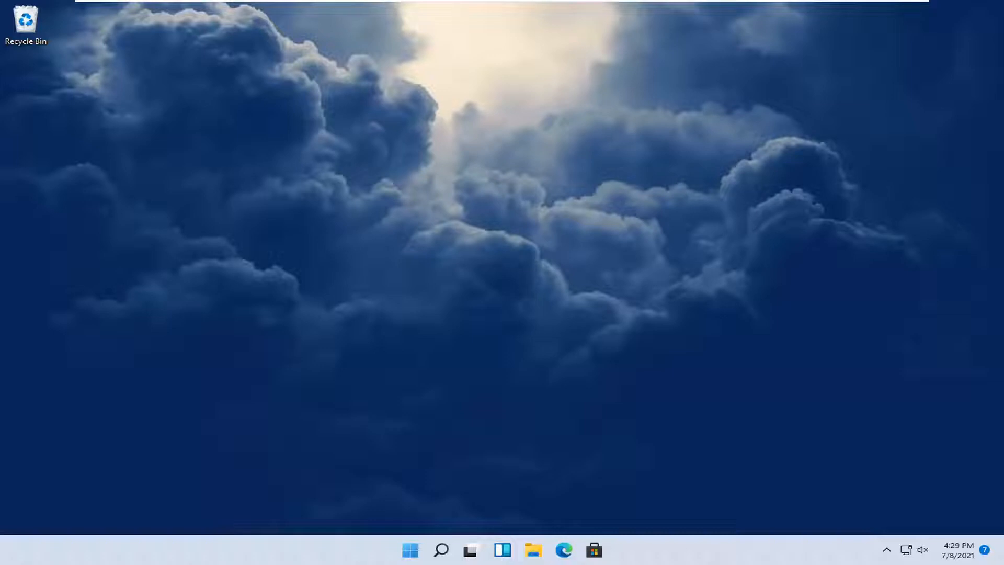
mouse_move(453, 498)
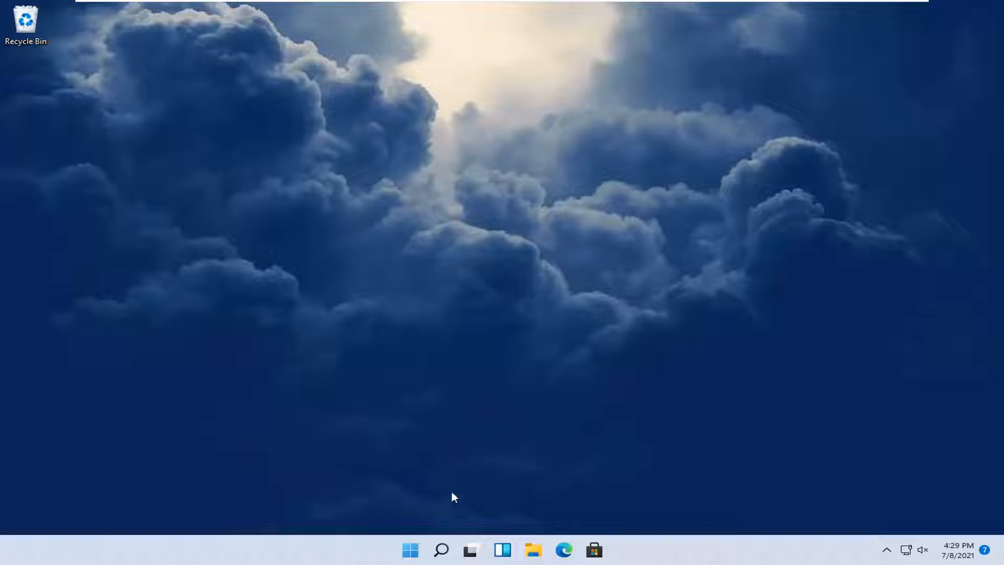
Bring up the Start button's quick-link menu of system tools on the desktop
right_click(410, 549)
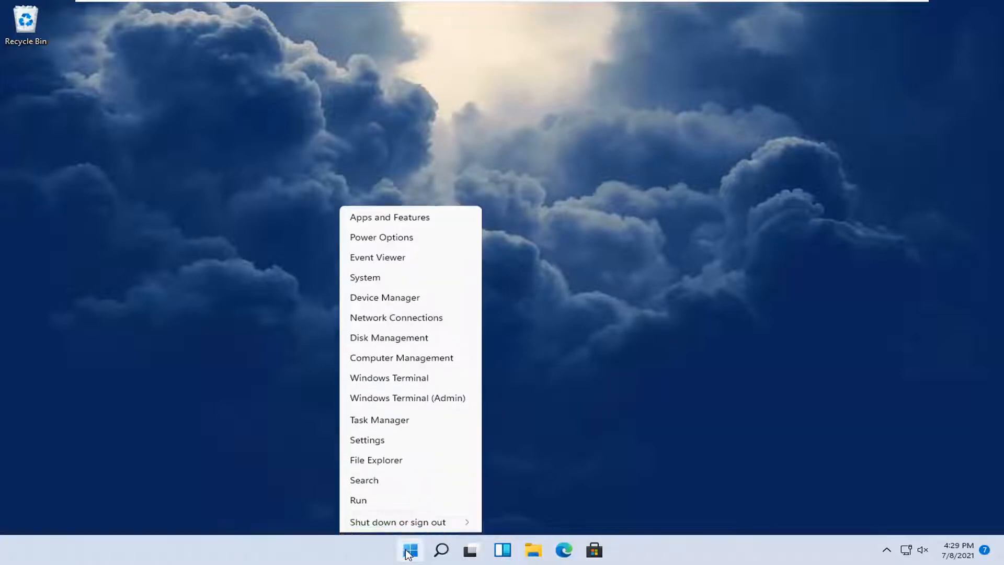
Go to Privacy & security in Settings and bring Location, Camera and Microphone permissions into view
click(367, 440)
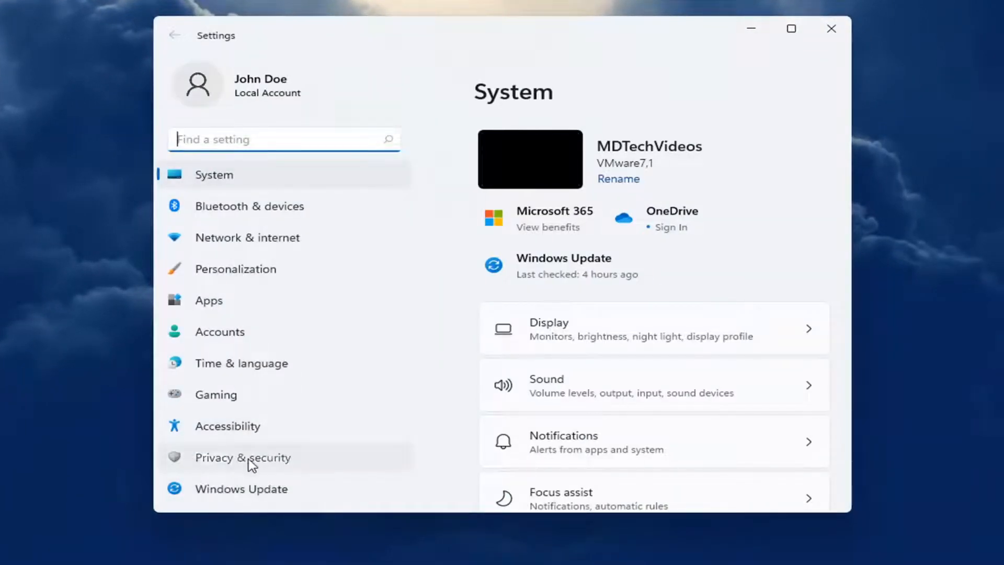
click(241, 457)
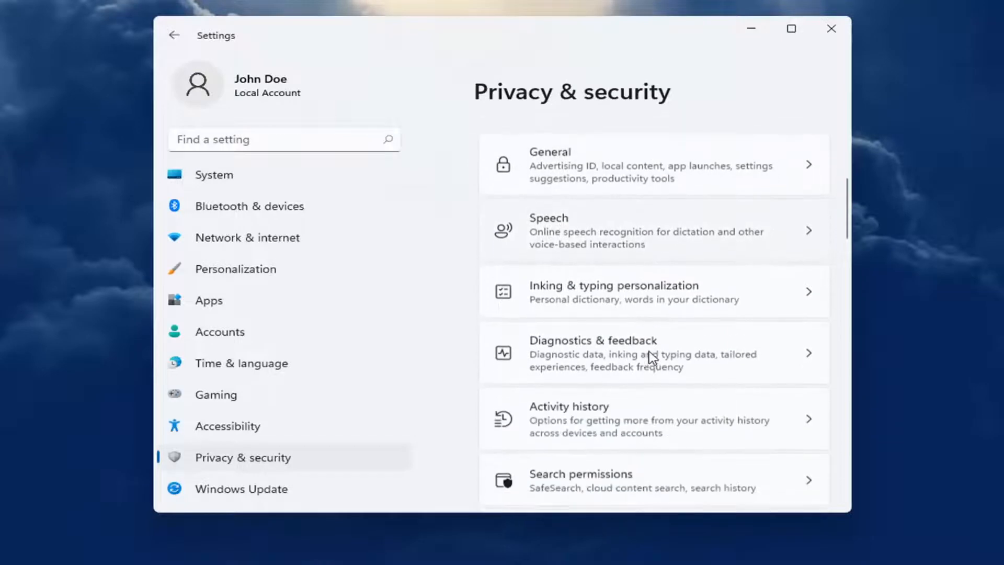
scroll(down, 3)
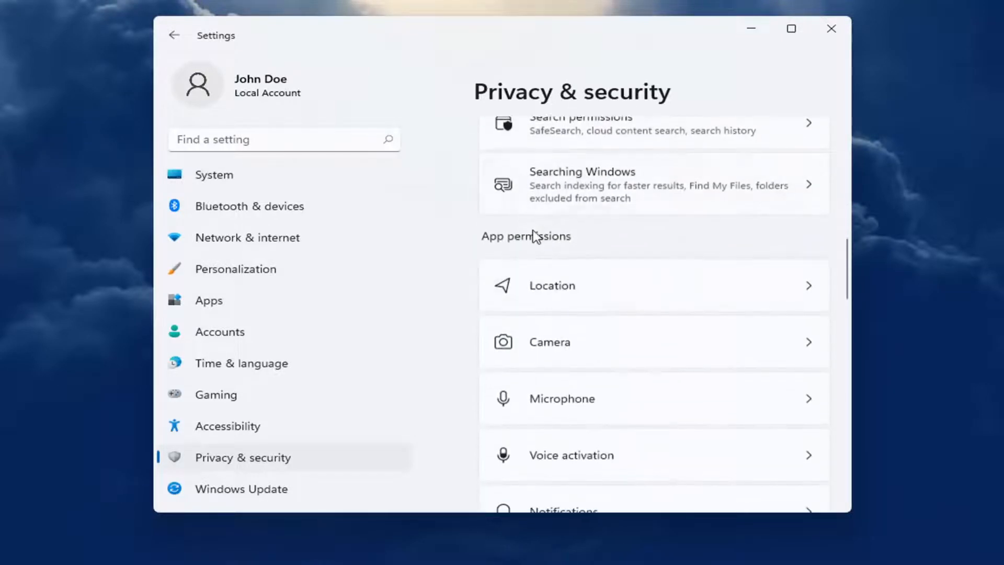
scroll(down, 3)
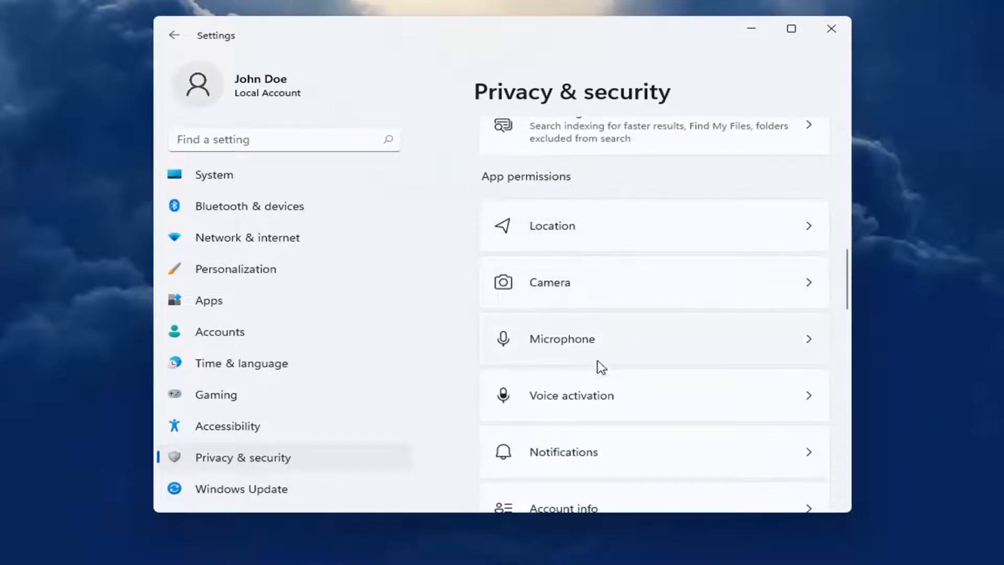
mouse_move(565, 308)
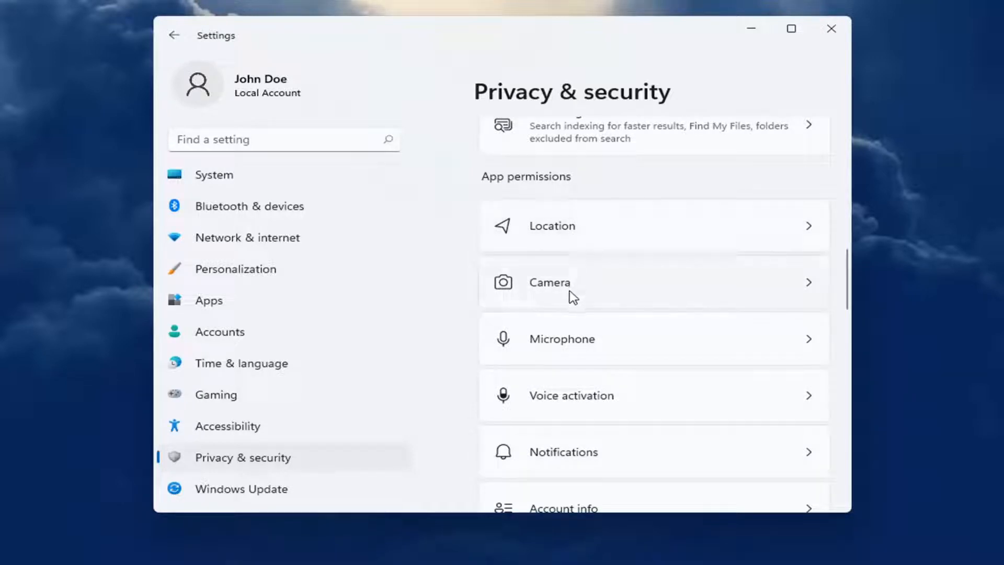
scroll(down, 3)
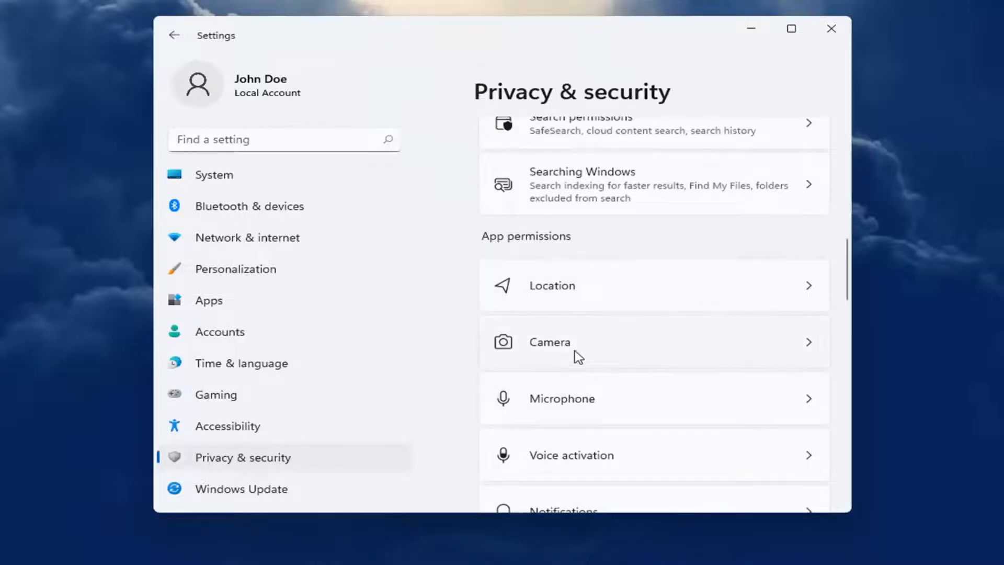
click(653, 341)
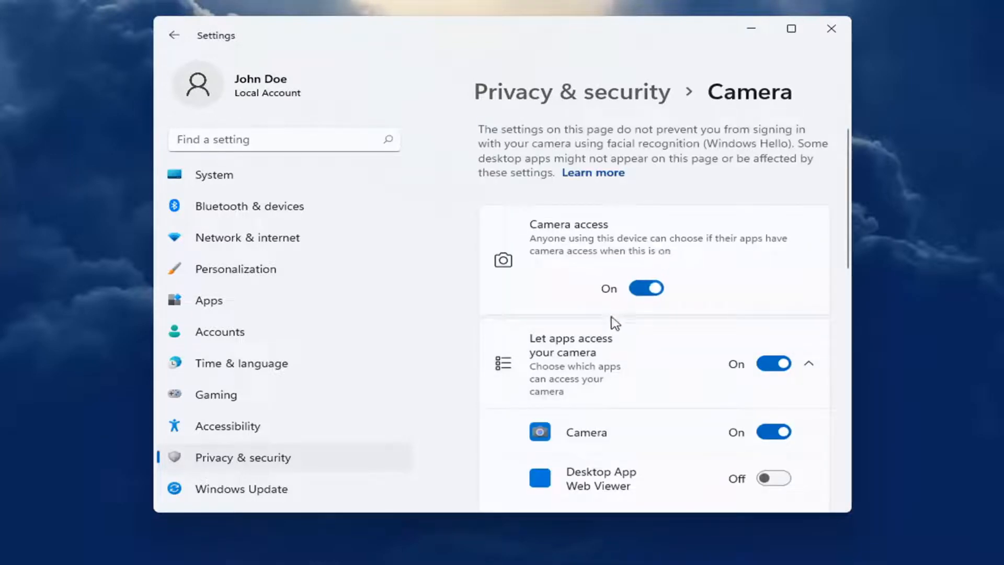
scroll(down, 3)
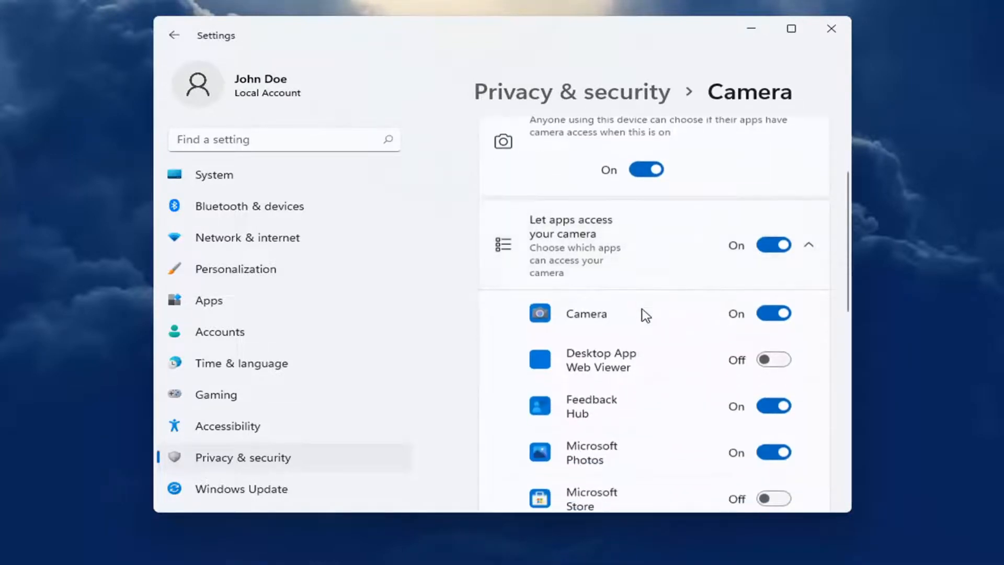
scroll(down, 3)
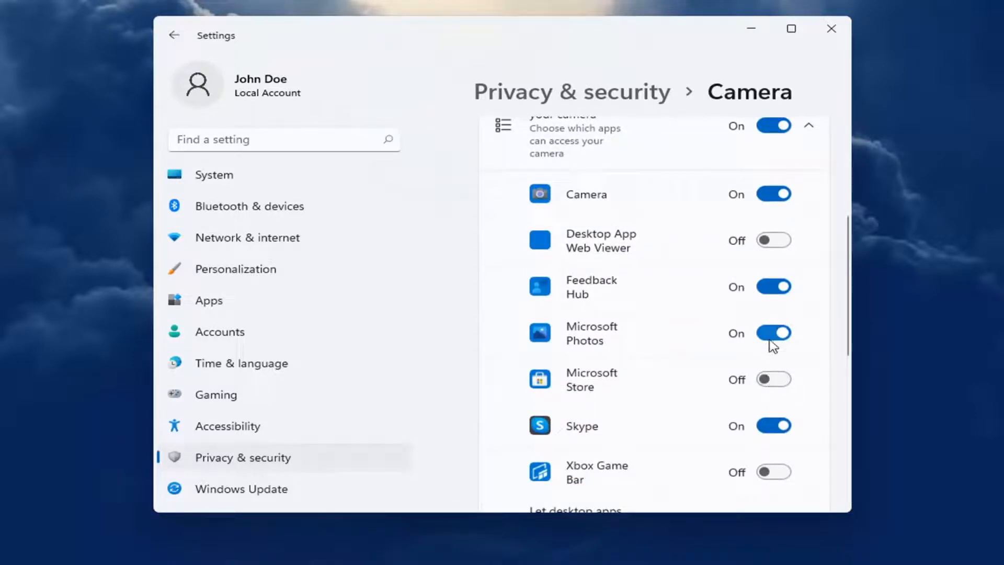
click(174, 36)
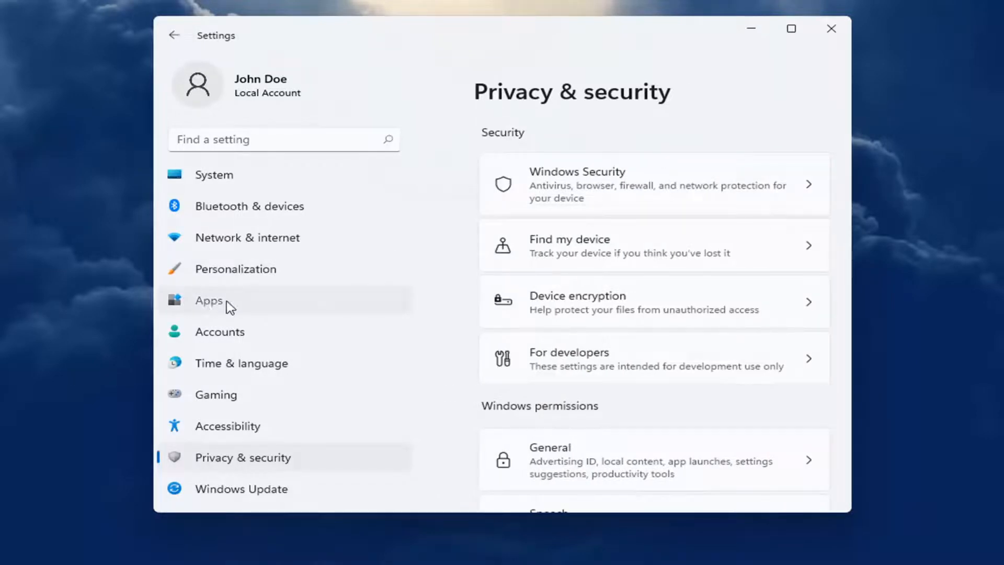
Filter the installed apps list to 'skype' and show Skype's options menu
click(209, 301)
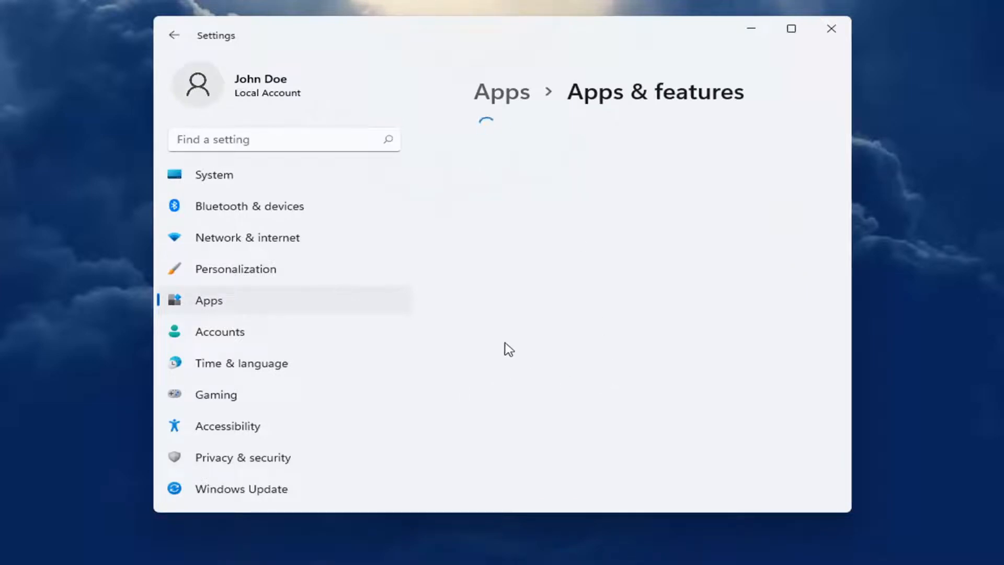
text(s)
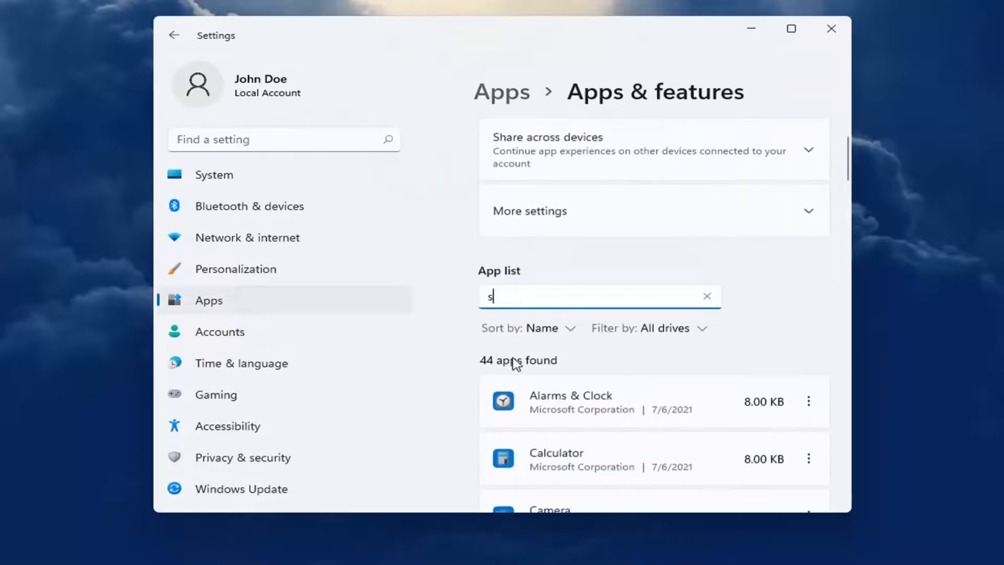
text(kype)
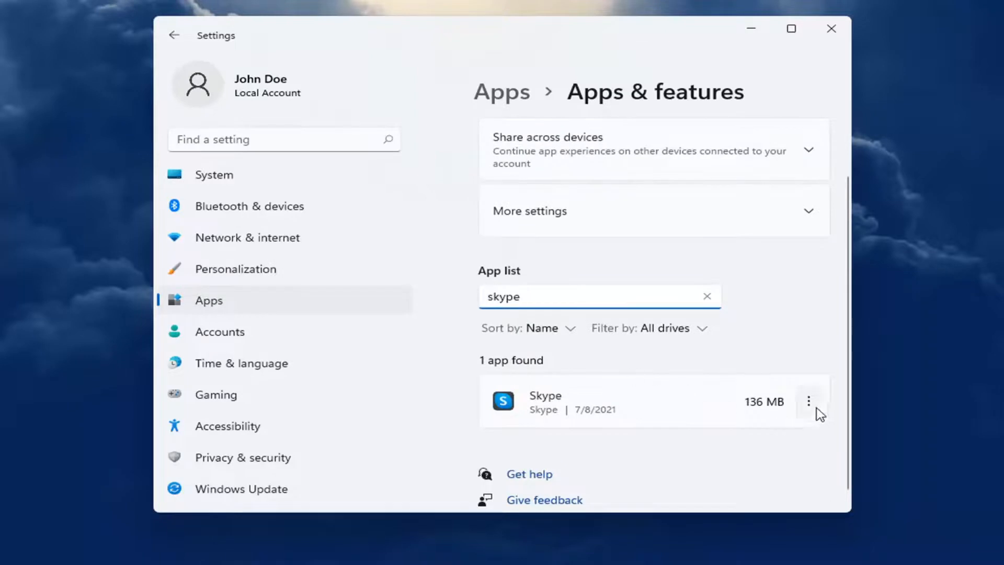
click(808, 402)
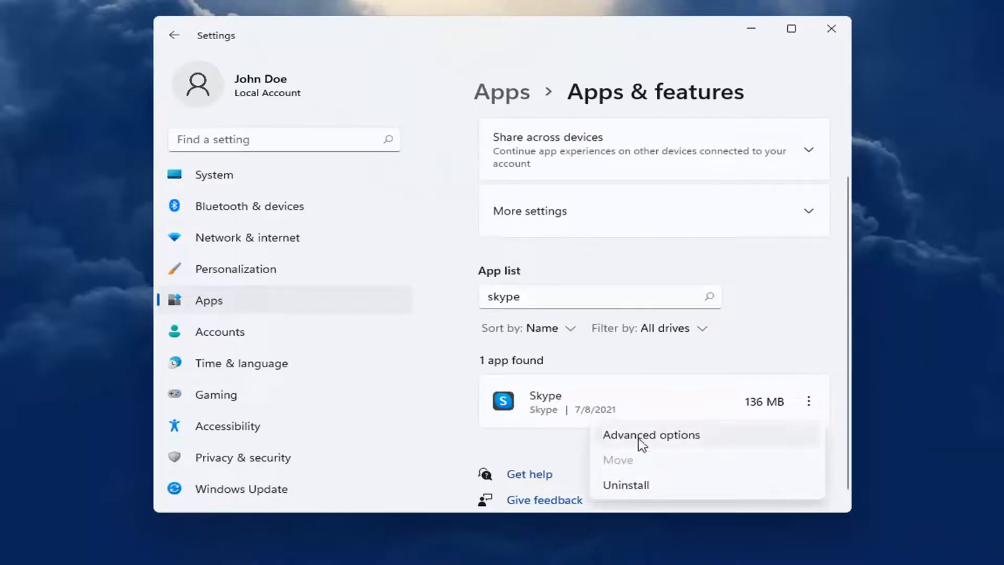
Review Skype's advanced options showing Camera and Microphone permissions On, then close Settings
click(650, 434)
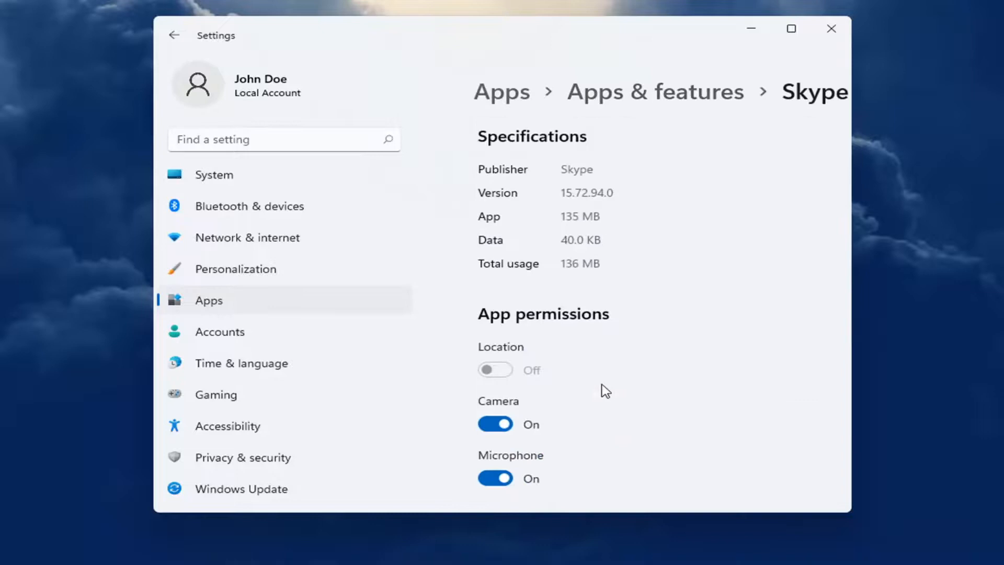
scroll(down, 3)
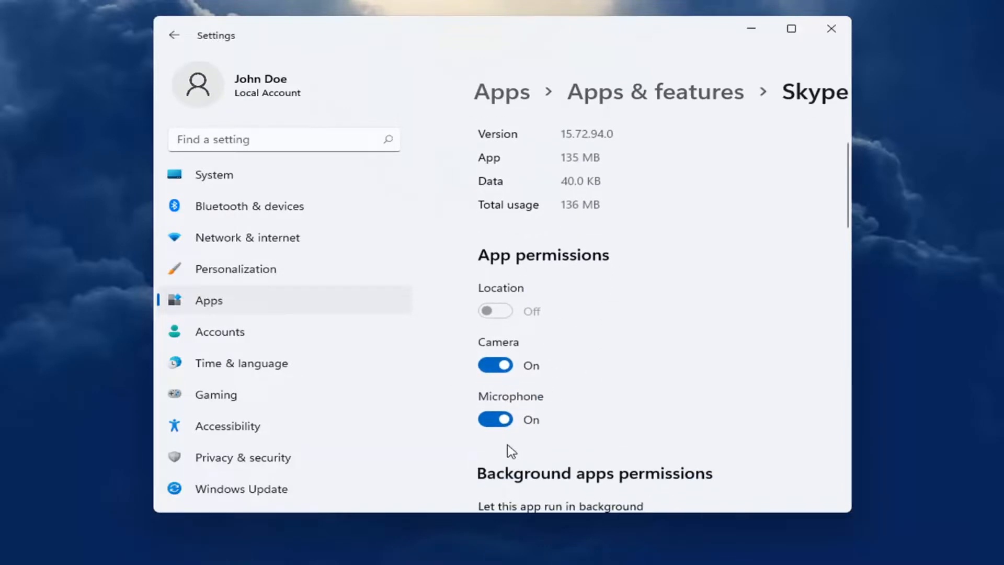
mouse_move(241, 425)
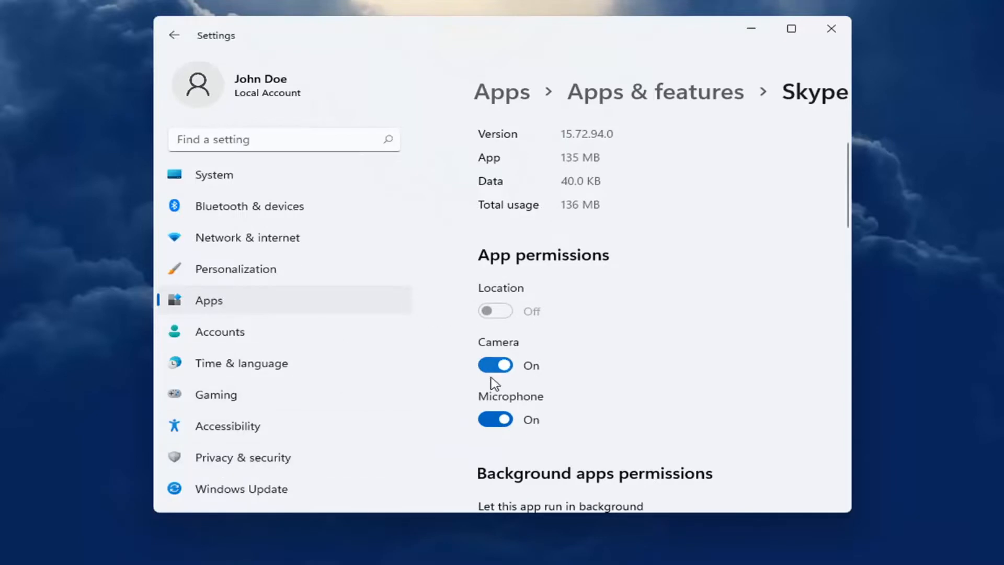
click(832, 29)
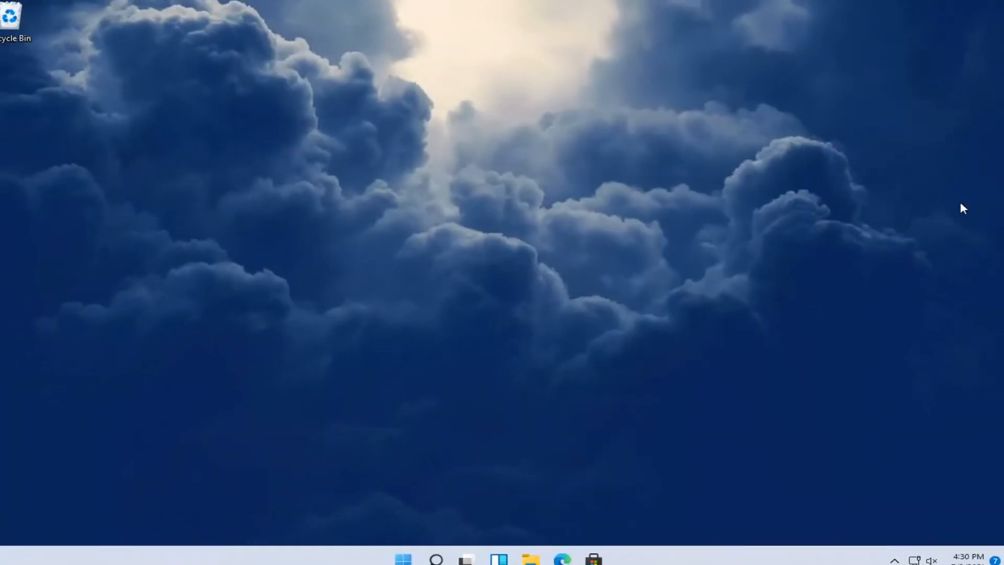